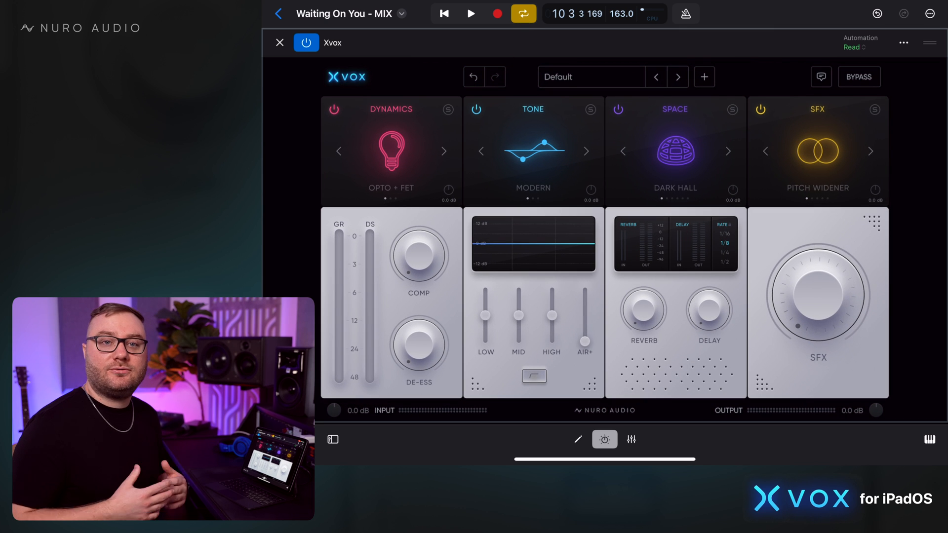
- Play the song and step through Subtle Lift, Tight and Clear, and Vibrant to Clean Lead
{"action": "left_click", "coordinate": [677, 77]}
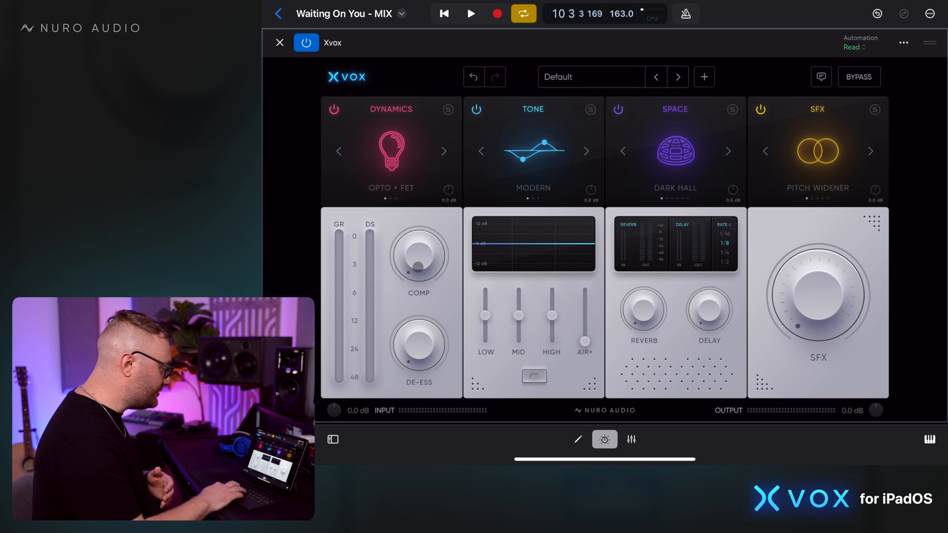
{"action": "left_click", "coordinate": [655, 78]}
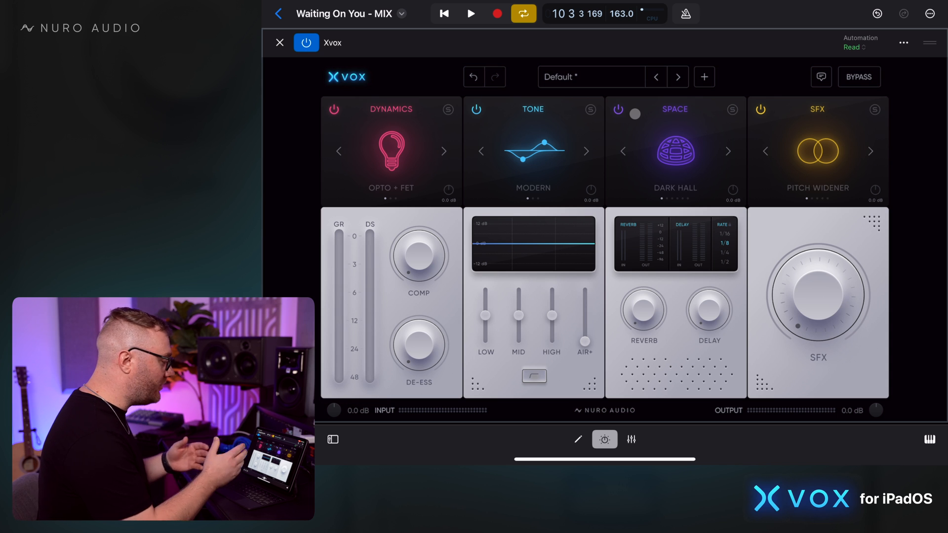
{"action": "left_click", "coordinate": [471, 13]}
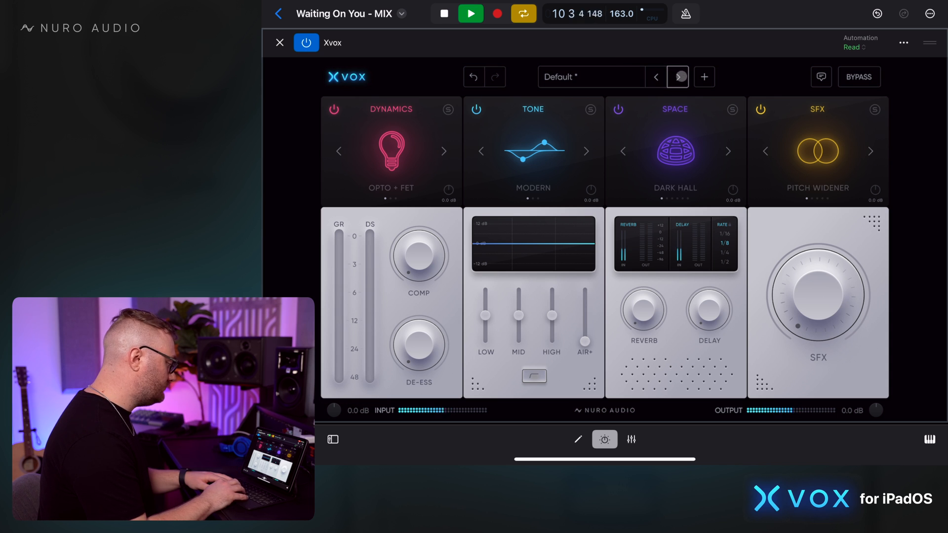
{"action": "left_click", "coordinate": [678, 77]}
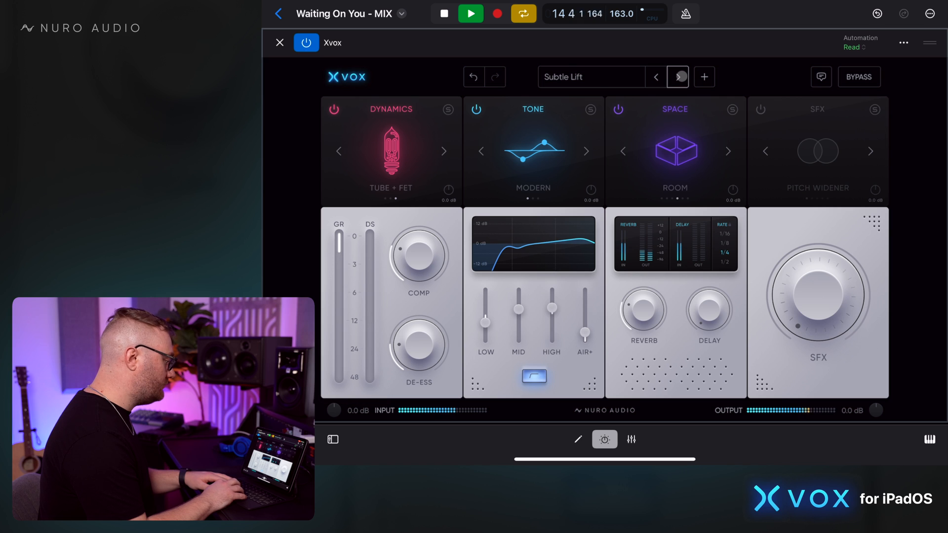
{"action": "left_click", "coordinate": [677, 77]}
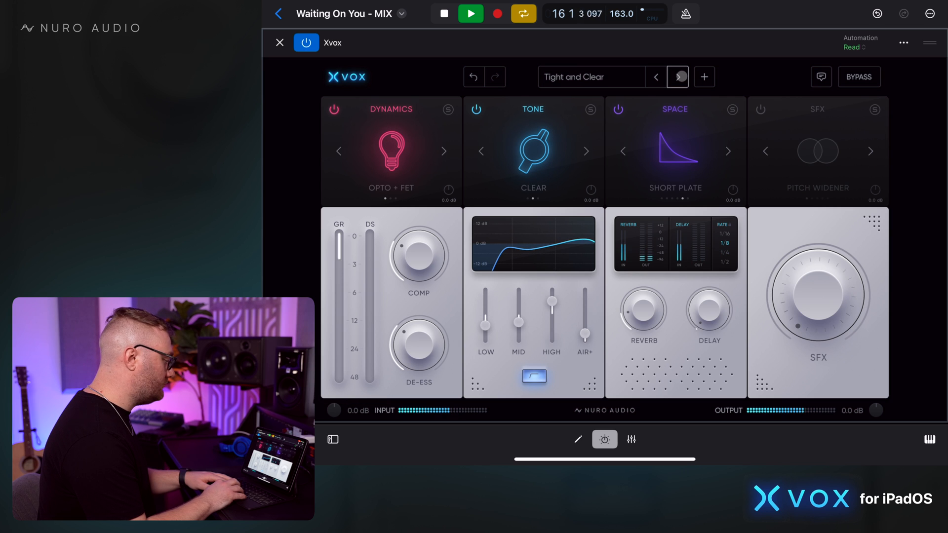
{"action": "left_click", "coordinate": [678, 77]}
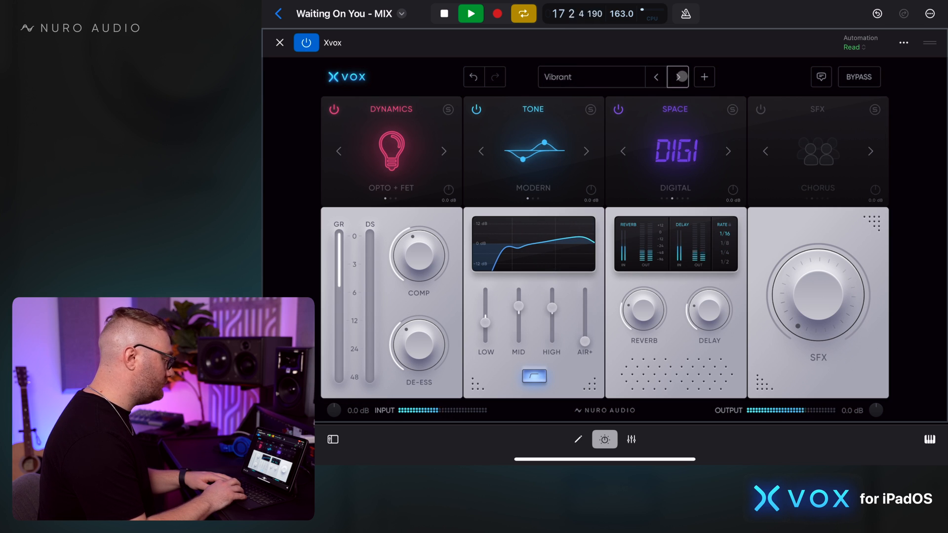
{"action": "left_click", "coordinate": [678, 77]}
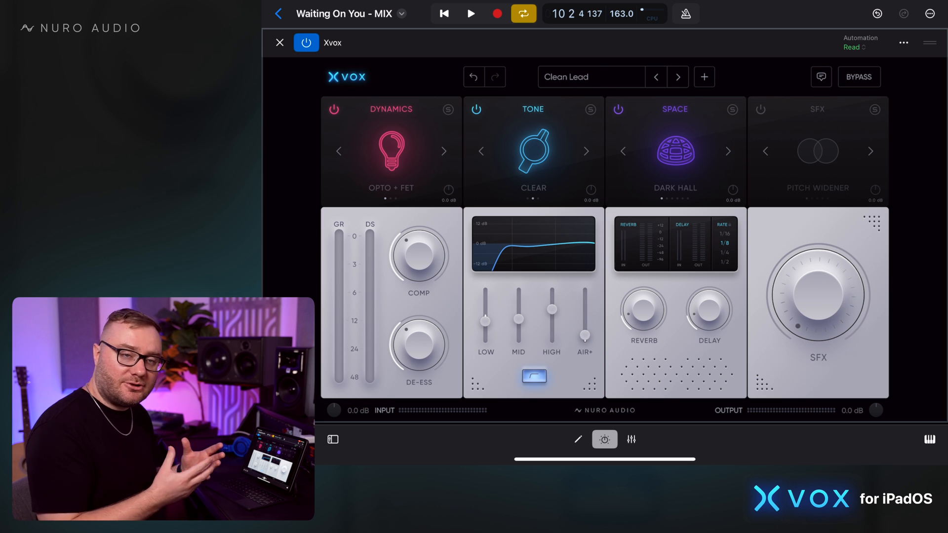
- Nudge AIR+ up on Clean Lead during playback and toggle Bypass to compare
{"action": "left_click", "coordinate": [471, 13]}
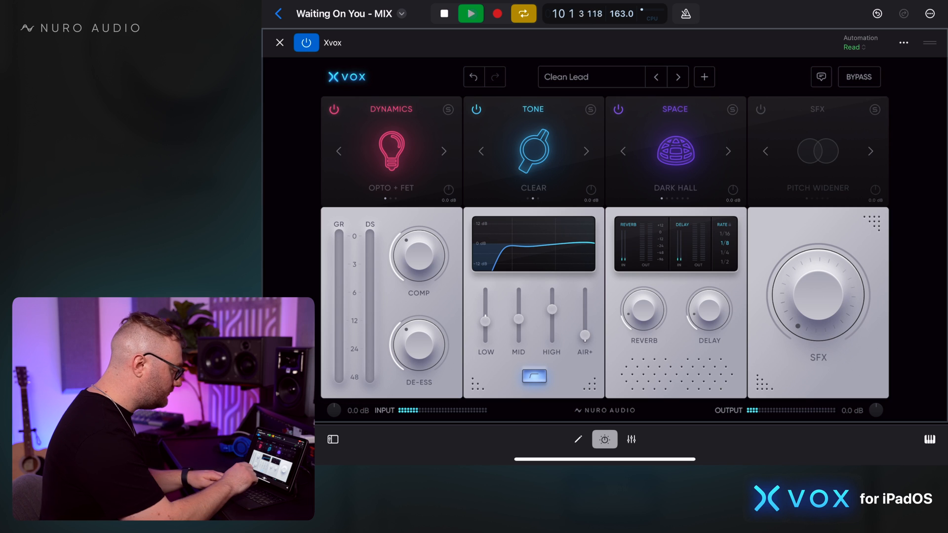
{"action": "left_click_drag", "start_coordinate": [585, 337], "coordinate": [585, 305]}
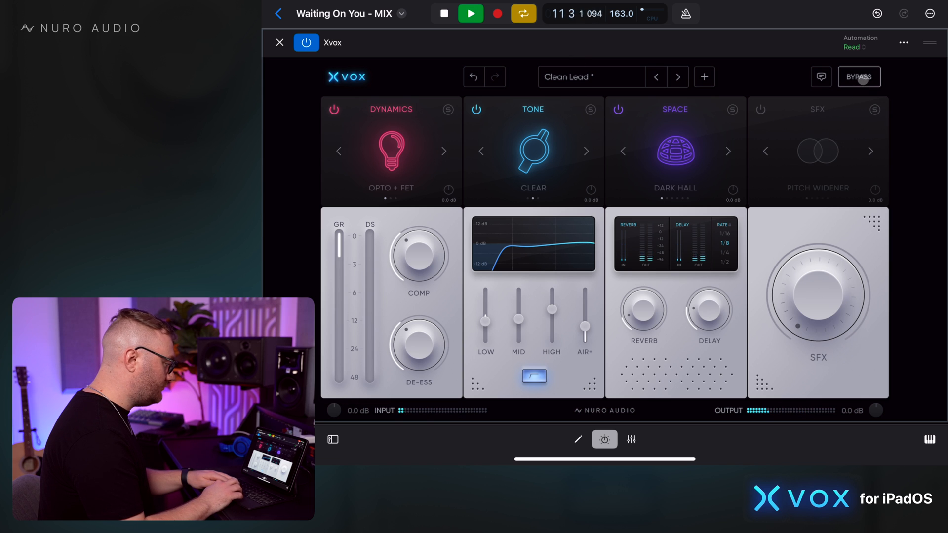
{"action": "left_click", "coordinate": [859, 77]}
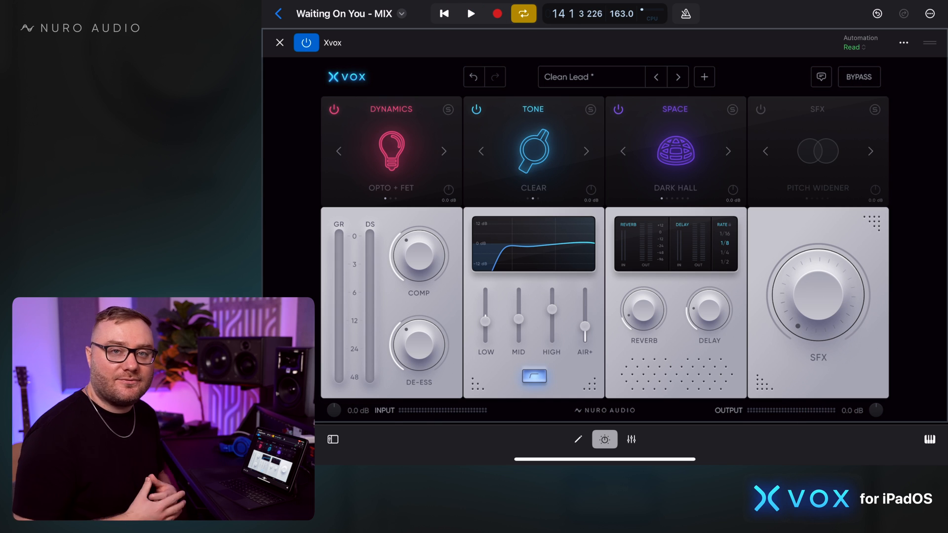
- Open the Xvox preset list and scroll toward the Default preset
{"action": "left_click", "coordinate": [591, 77]}
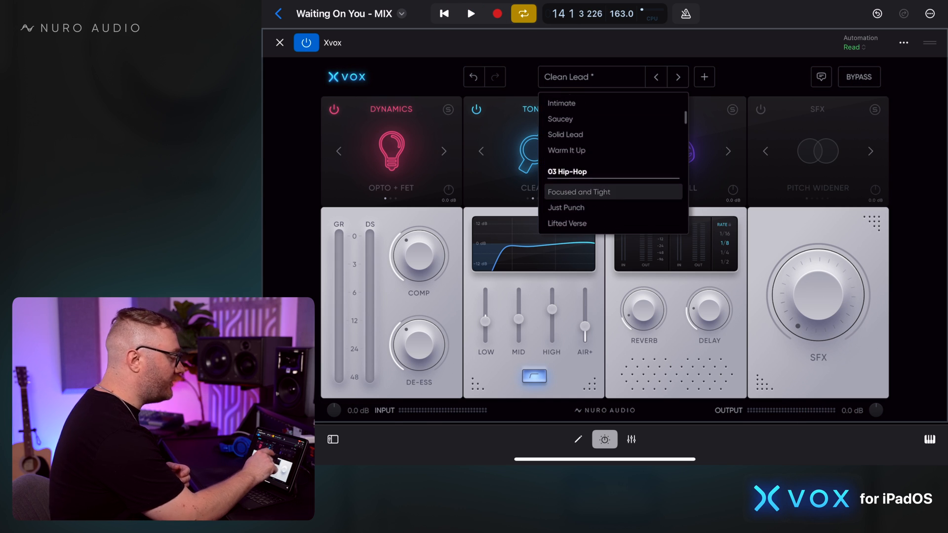
{"action": "scroll", "scroll_direction": "down", "scroll_amount": 3}
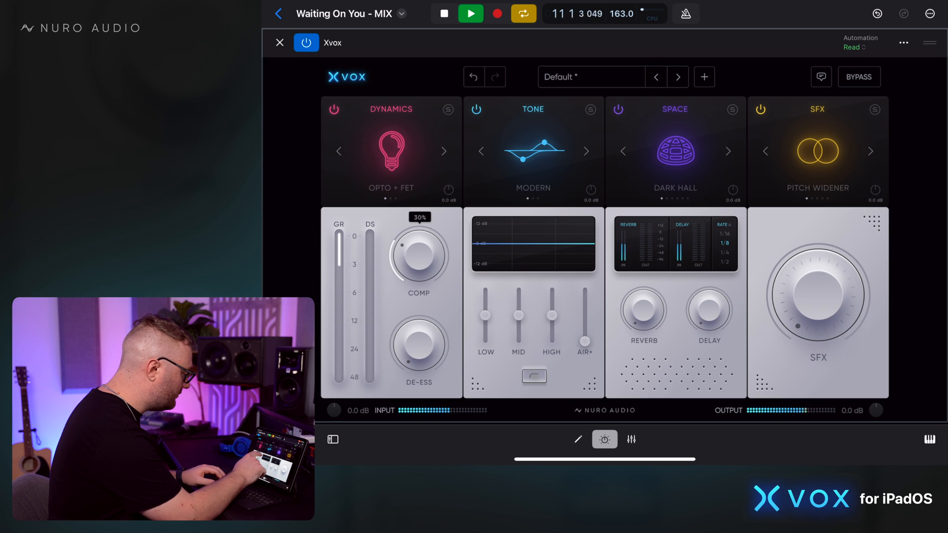
- Tweak COMP while listening, try the VCA + FET model, and return to Opto + FET
{"action": "left_click_drag", "start_coordinate": [418, 254], "coordinate": [420, 239]}
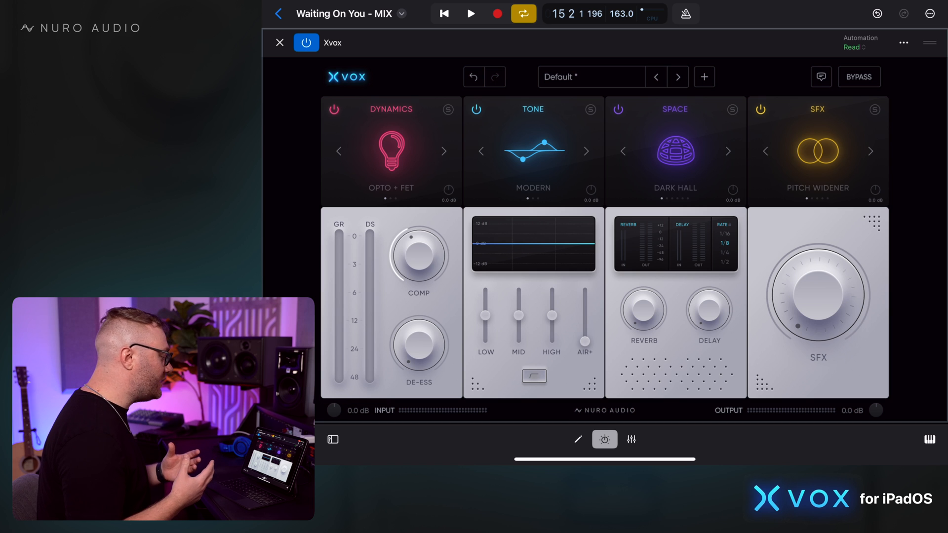
{"action": "left_click", "coordinate": [471, 13]}
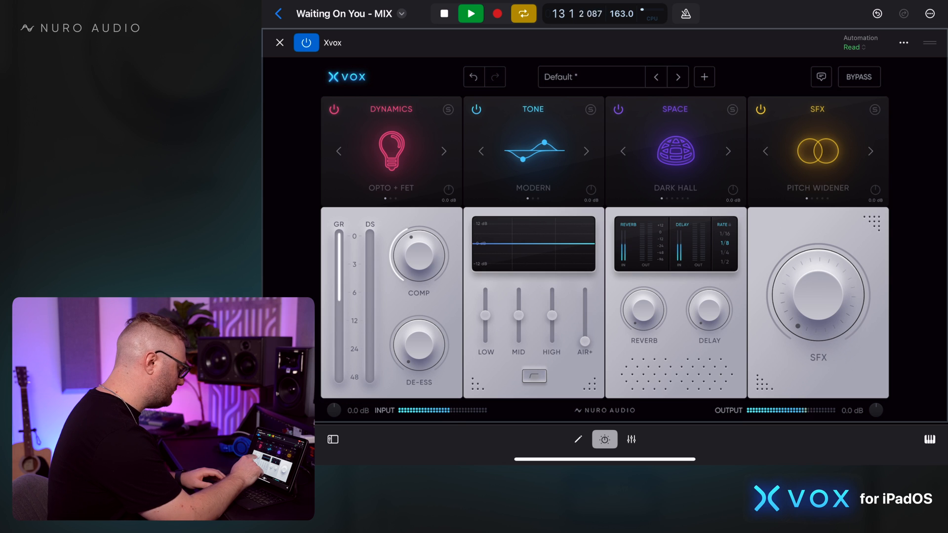
{"action": "left_click_drag", "start_coordinate": [417, 254], "coordinate": [417, 242]}
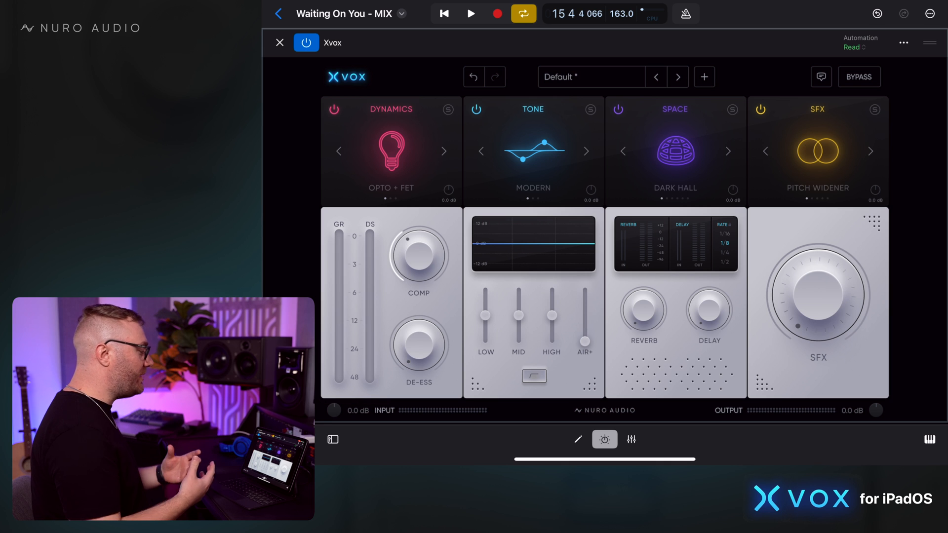
{"action": "left_click", "coordinate": [443, 151]}
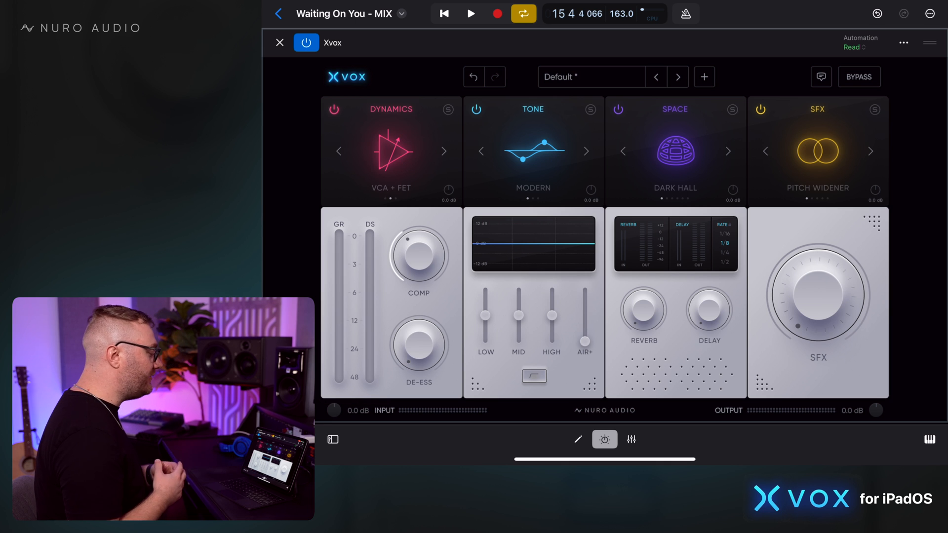
{"action": "left_click", "coordinate": [444, 152]}
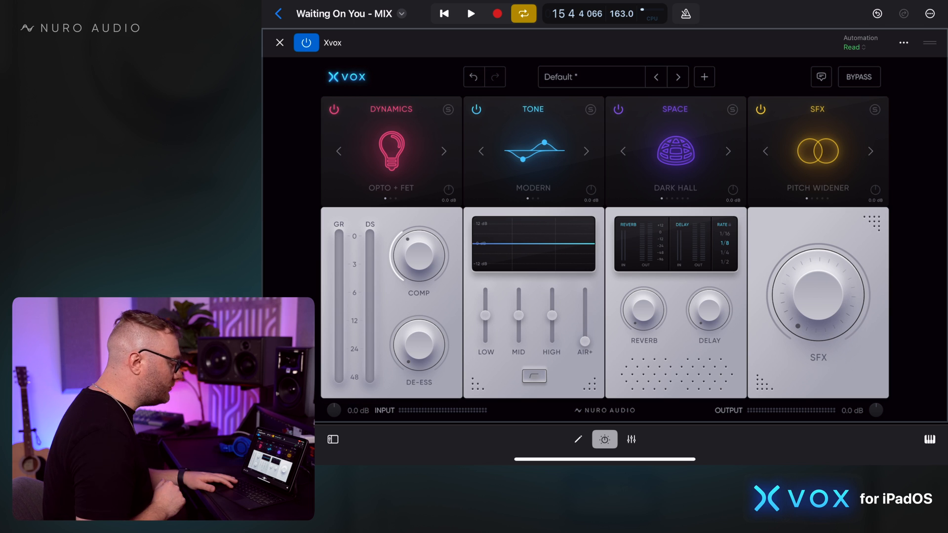
- During playback, raise the HIGH and MID EQ bands and lower LOW
{"action": "left_click", "coordinate": [471, 13]}
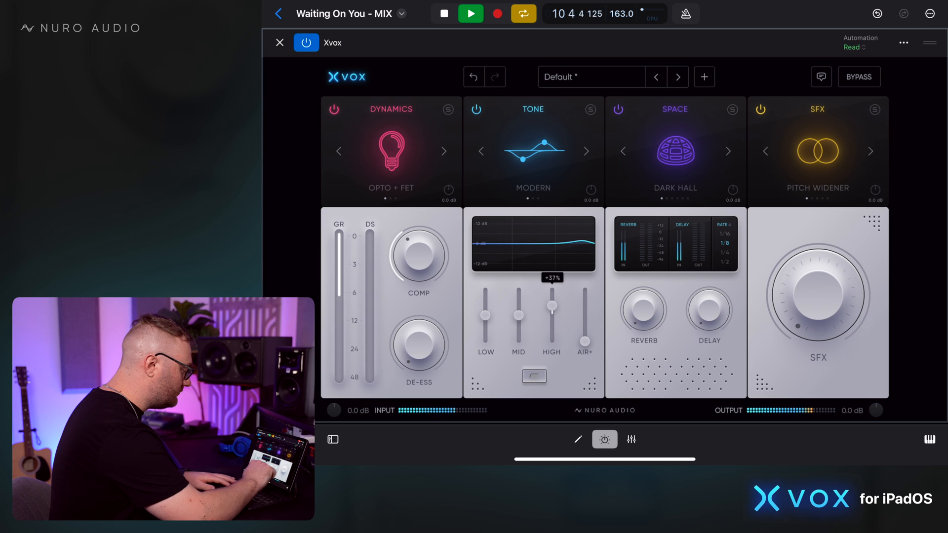
{"action": "left_click_drag", "start_coordinate": [518, 311], "coordinate": [518, 318]}
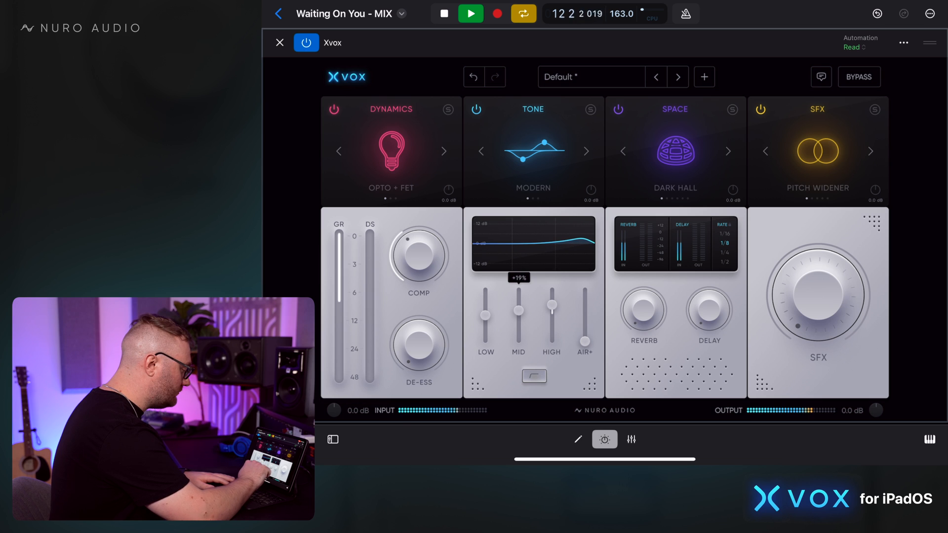
{"action": "left_click_drag", "start_coordinate": [485, 302], "coordinate": [486, 326]}
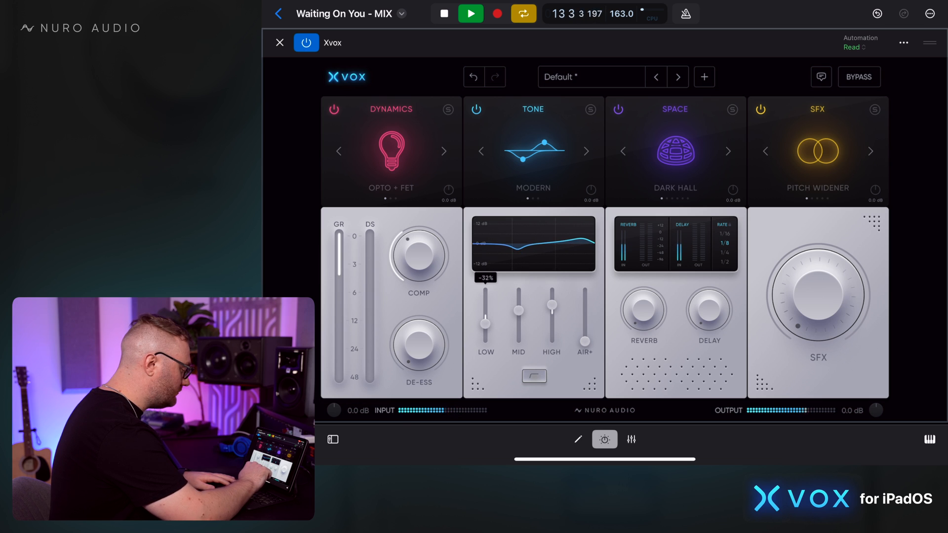
{"action": "left_click_drag", "start_coordinate": [584, 330], "coordinate": [584, 332]}
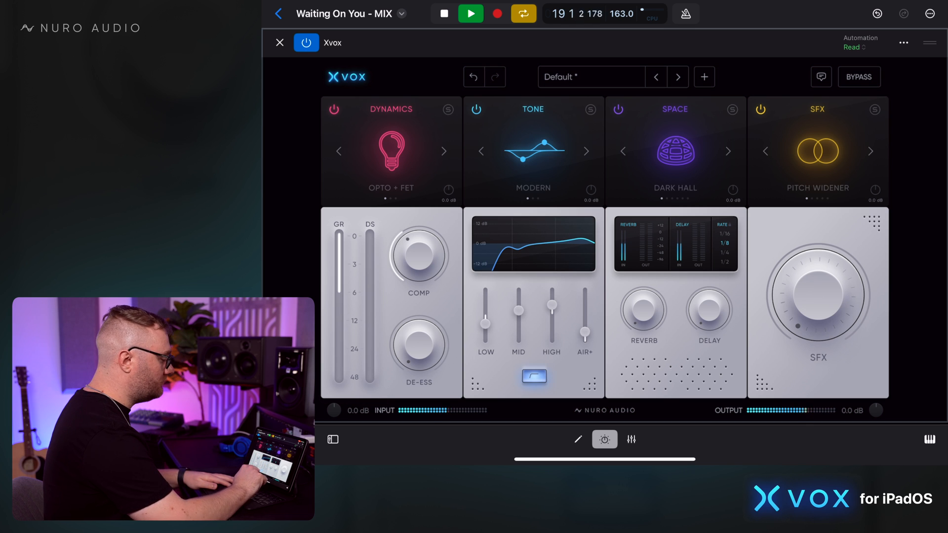
- Stop playback, audition the Clear and Vintage tone models, then return to Modern
{"action": "left_click", "coordinate": [471, 14]}
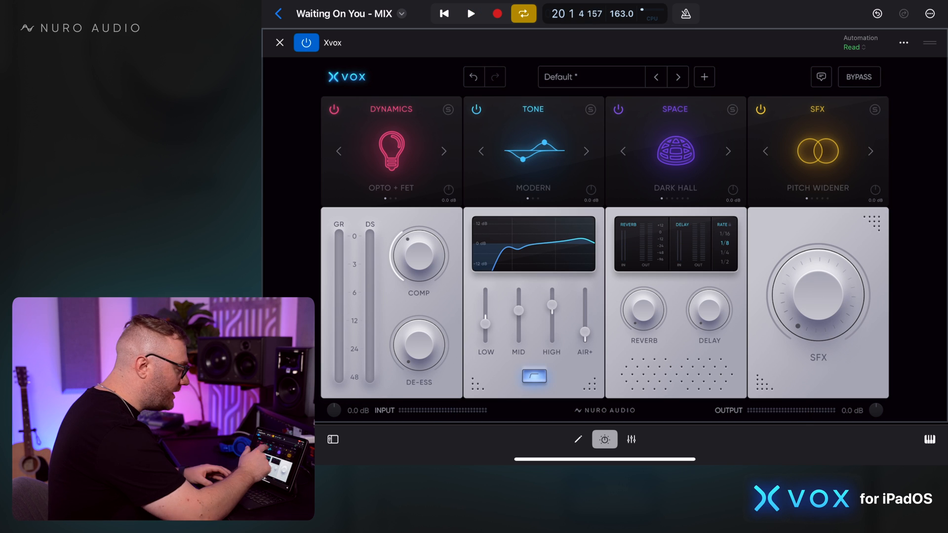
{"action": "left_click", "coordinate": [585, 151]}
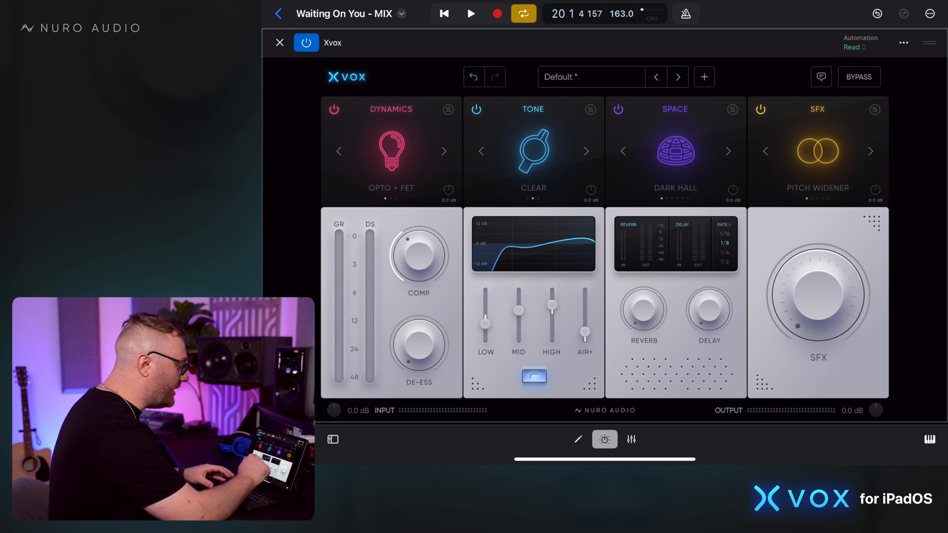
{"action": "left_click", "coordinate": [586, 150]}
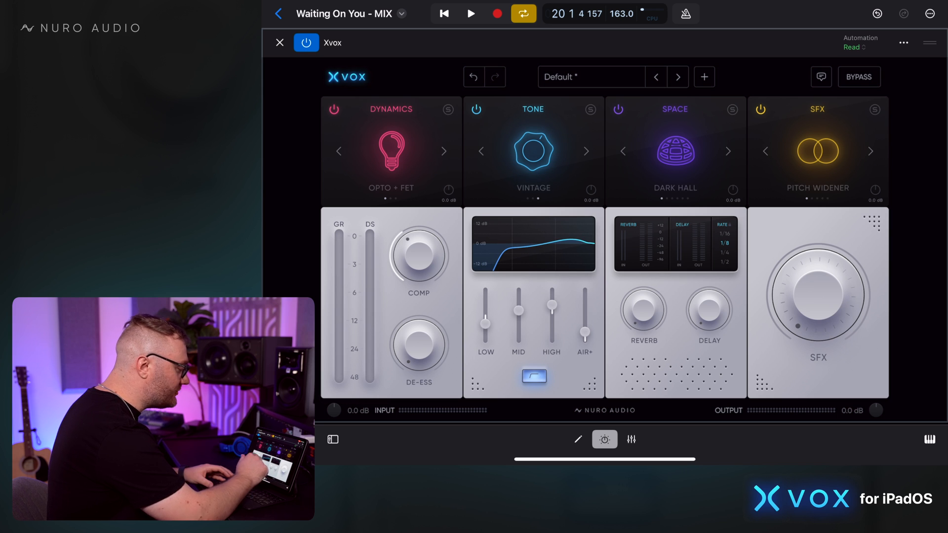
{"action": "left_click", "coordinate": [585, 151]}
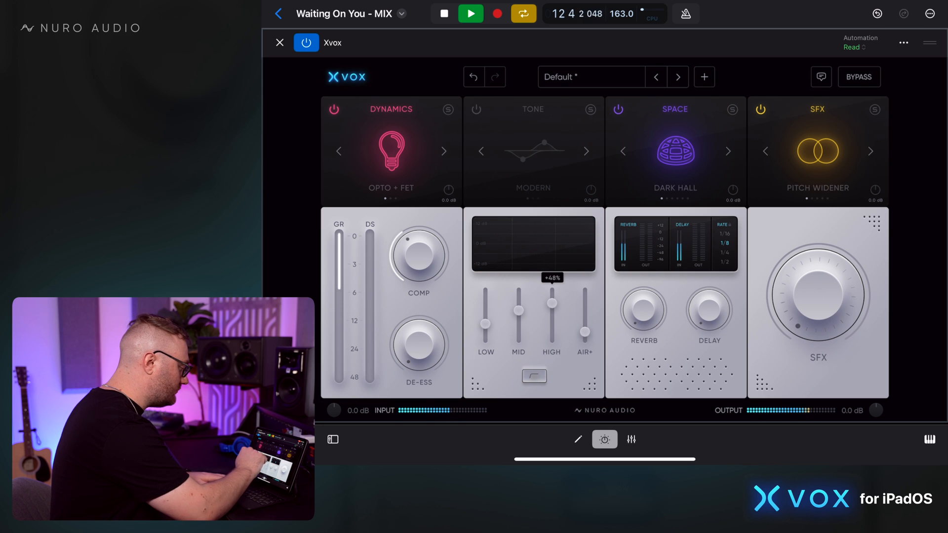
- Turn the Tone module back on, set AIR+ to 30%, then ease it to 21% while listening
{"action": "left_click", "coordinate": [476, 108]}
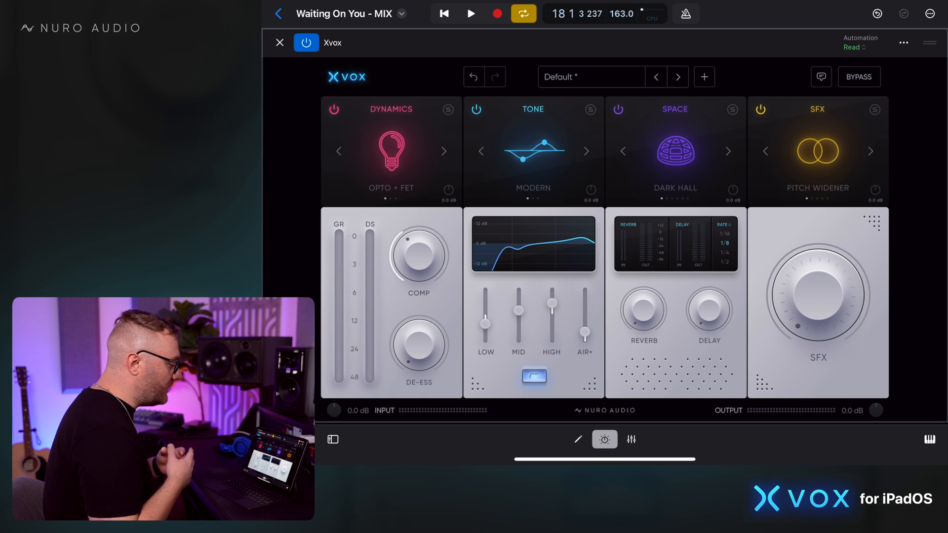
{"action": "left_click_drag", "start_coordinate": [585, 339], "coordinate": [585, 332]}
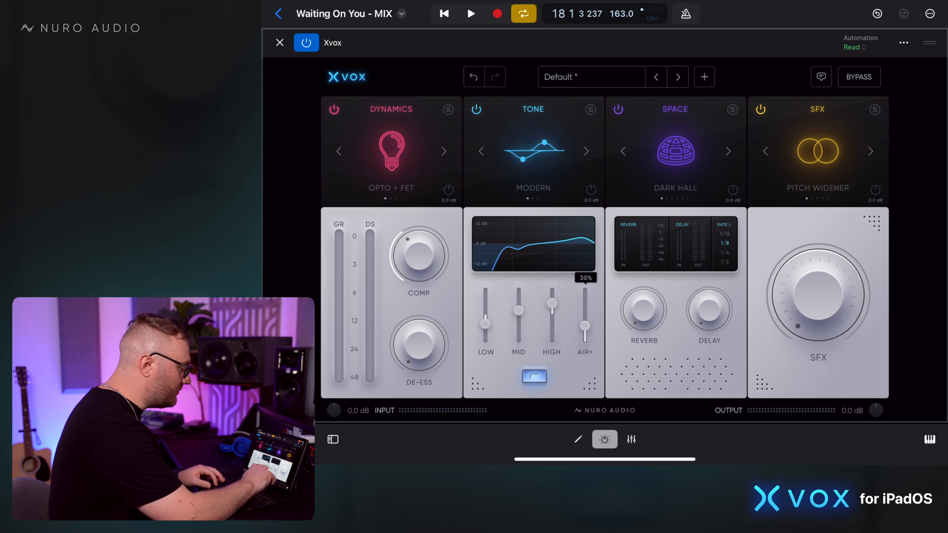
{"action": "left_click", "coordinate": [471, 14]}
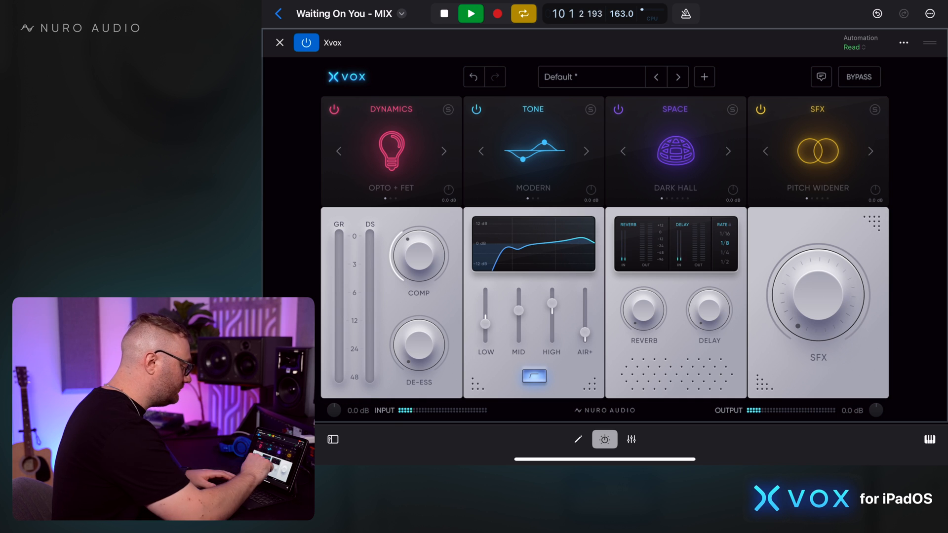
{"action": "left_click_drag", "start_coordinate": [584, 336], "coordinate": [585, 308]}
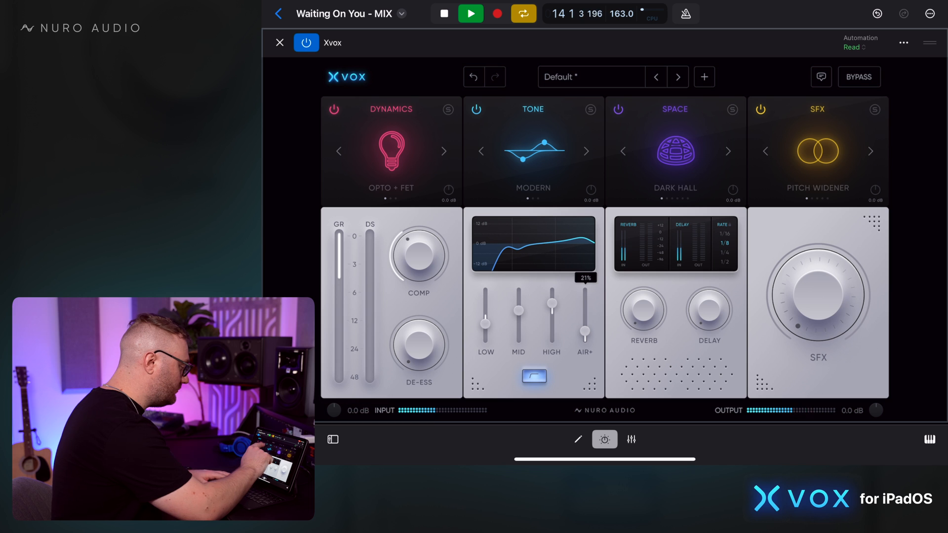
{"action": "left_click", "coordinate": [444, 13]}
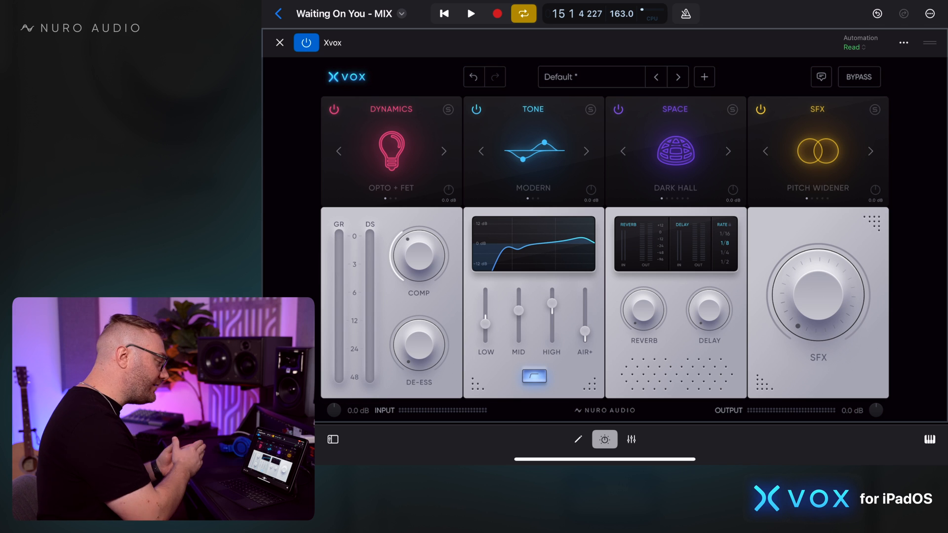
- Close Xvox to view the Lead Vox and backing vocal tracks, then reopen it
{"action": "left_click", "coordinate": [280, 42]}
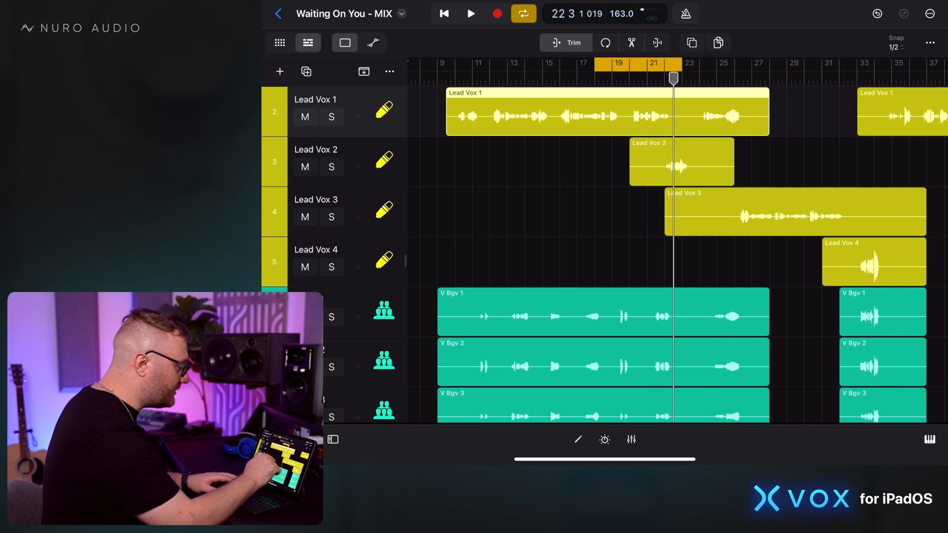
{"action": "left_click", "coordinate": [604, 440]}
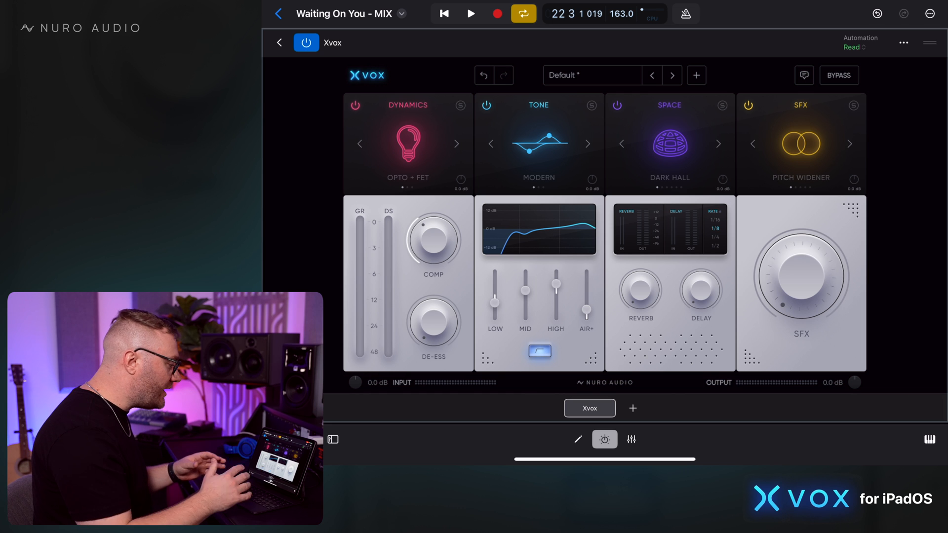
- Set the Dynamics DE-ESS knob to about 24% while the mix plays
{"action": "left_click", "coordinate": [471, 14]}
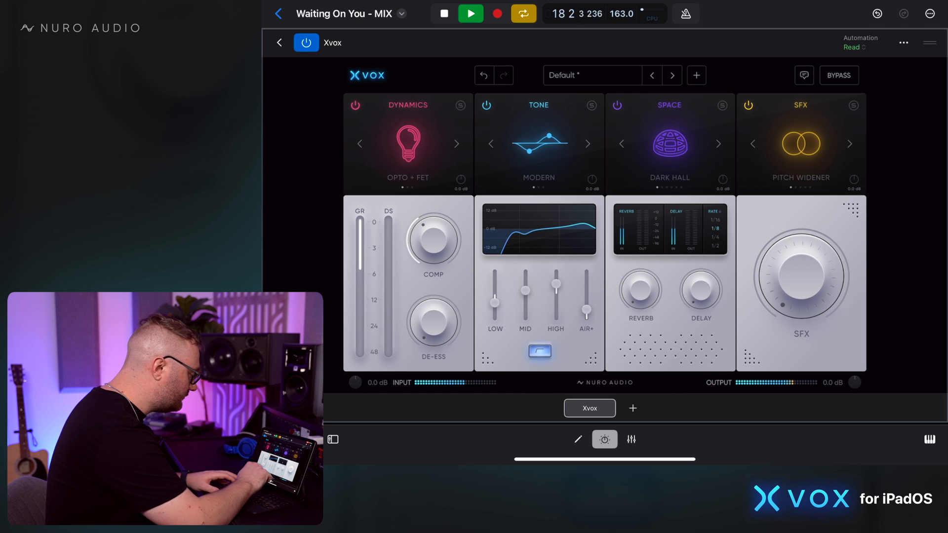
{"action": "left_click_drag", "start_coordinate": [433, 242], "coordinate": [433, 254]}
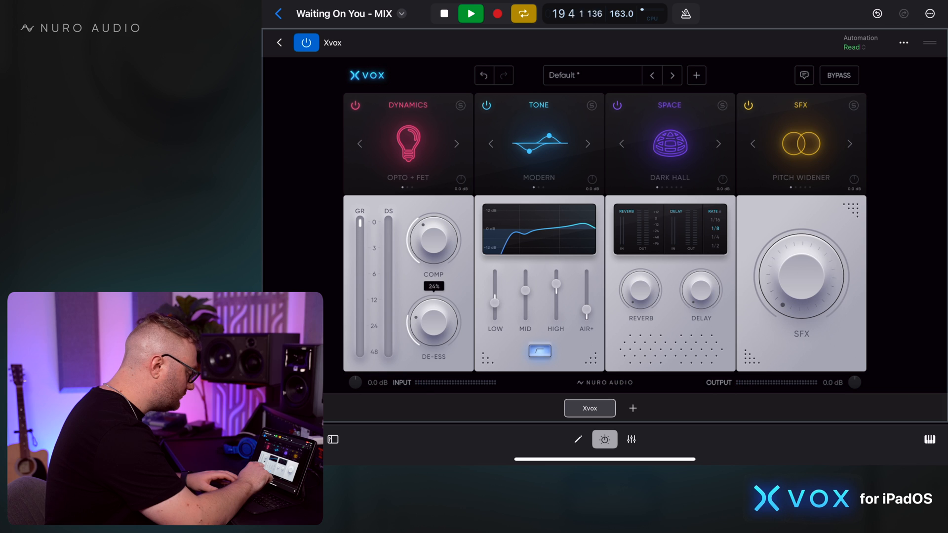
{"action": "left_click_drag", "start_coordinate": [433, 240], "coordinate": [436, 218]}
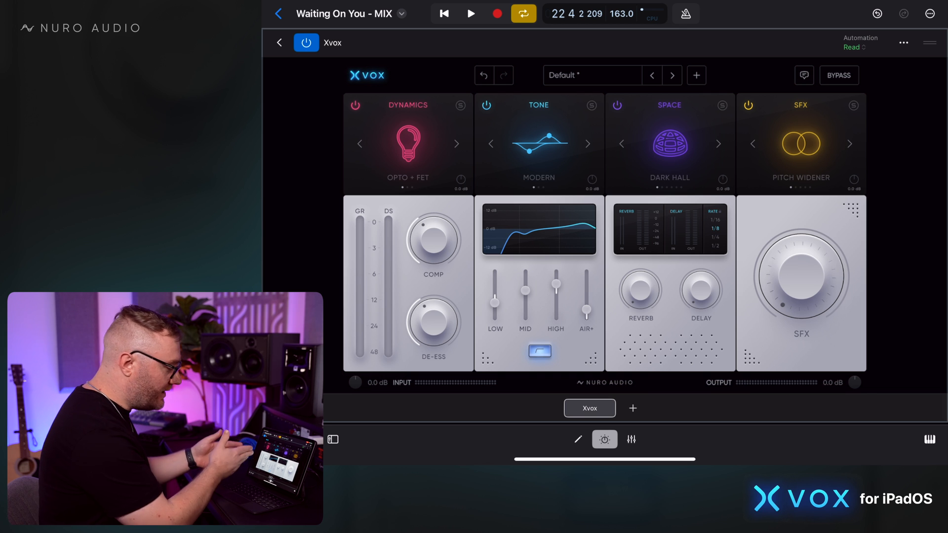
{"action": "left_click", "coordinate": [471, 14]}
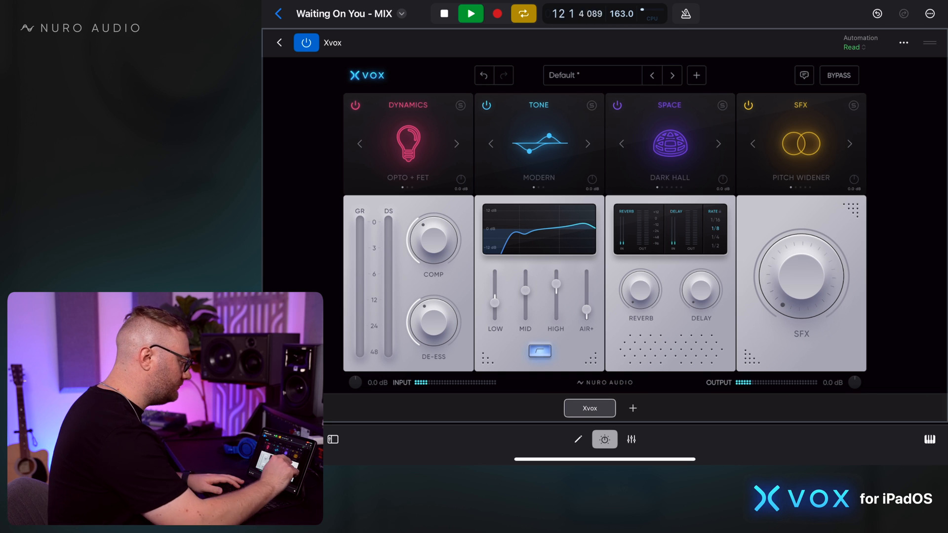
{"action": "left_click", "coordinate": [839, 75]}
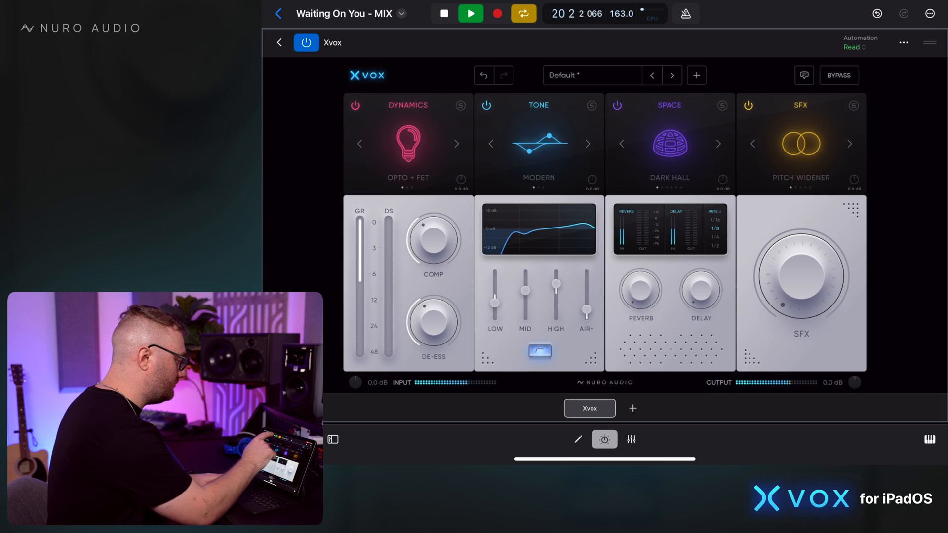
{"action": "left_click", "coordinate": [444, 14]}
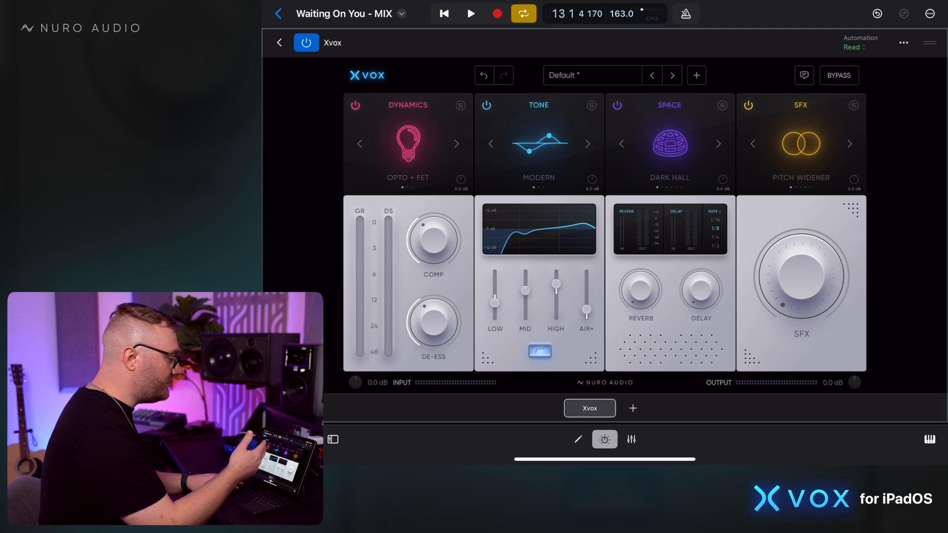
- Toggle the Space module off and back on during playback to compare reverb and delay
{"action": "left_click", "coordinate": [470, 13]}
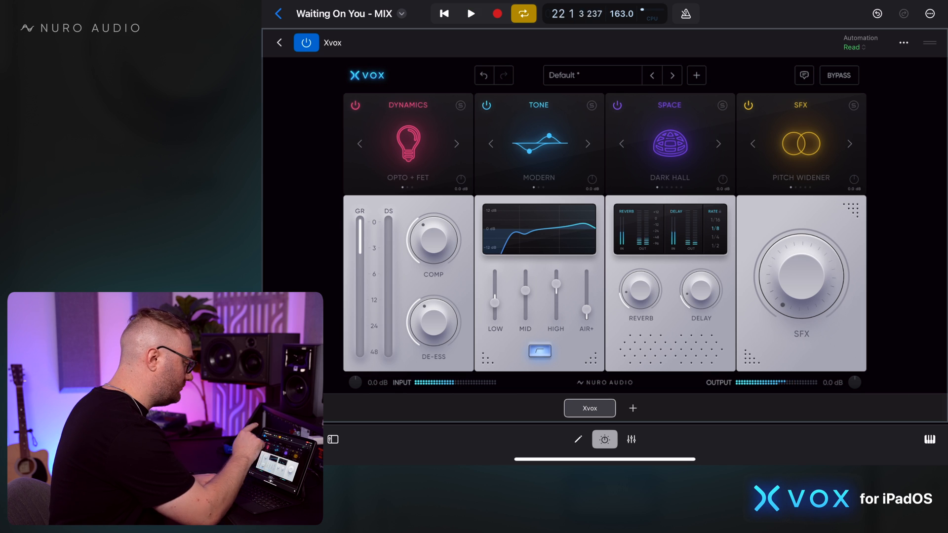
{"action": "left_click", "coordinate": [471, 13]}
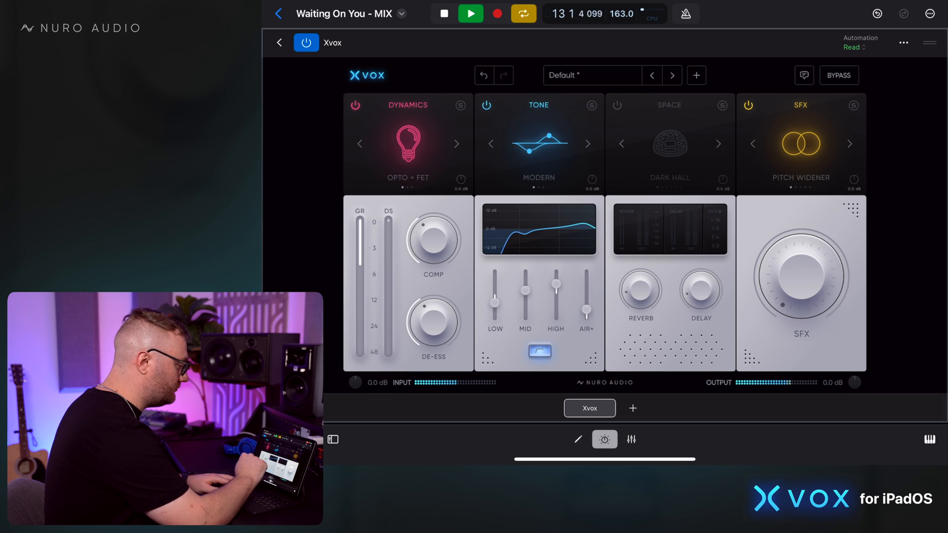
{"action": "left_click", "coordinate": [617, 105]}
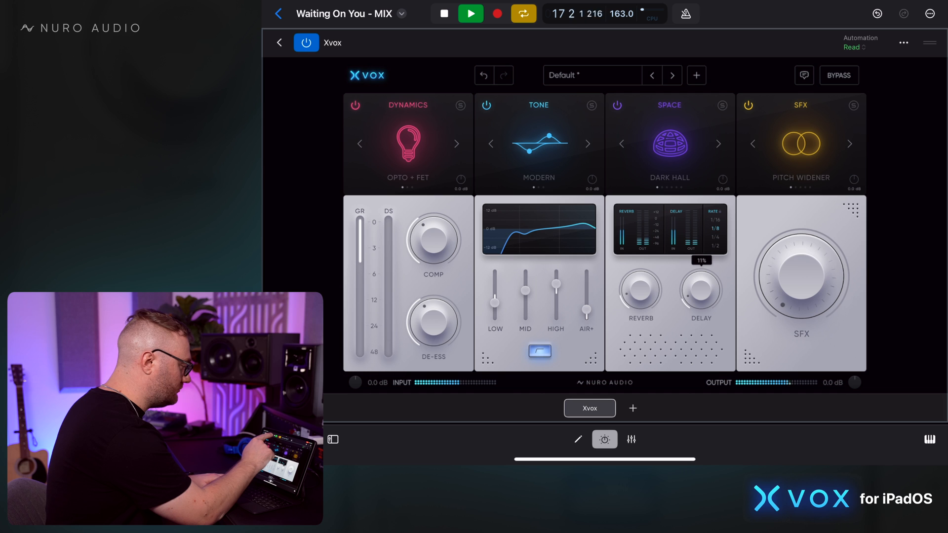
{"action": "left_click", "coordinate": [471, 13]}
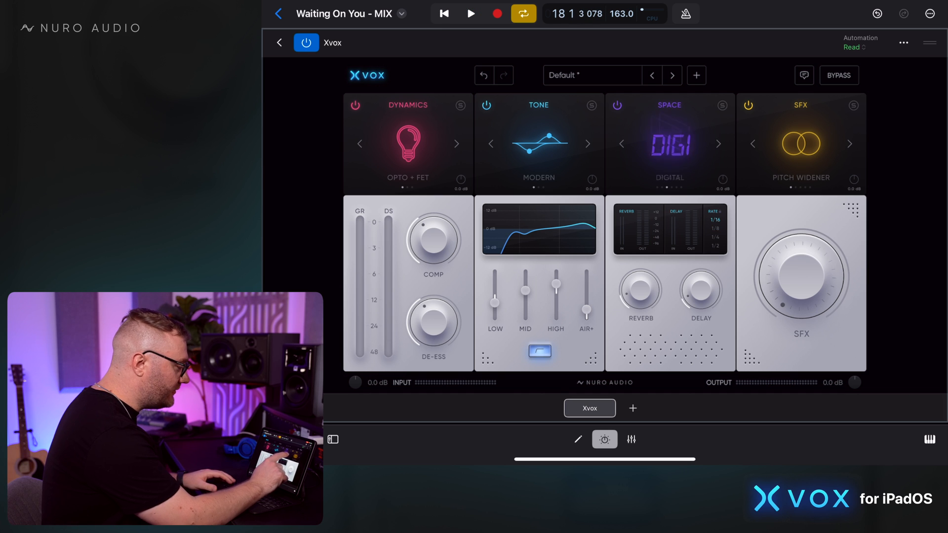
- Audition the Room and Short Plate spaces, return to Dark Hall, and set delay rate 1/4
{"action": "left_click", "coordinate": [718, 144]}
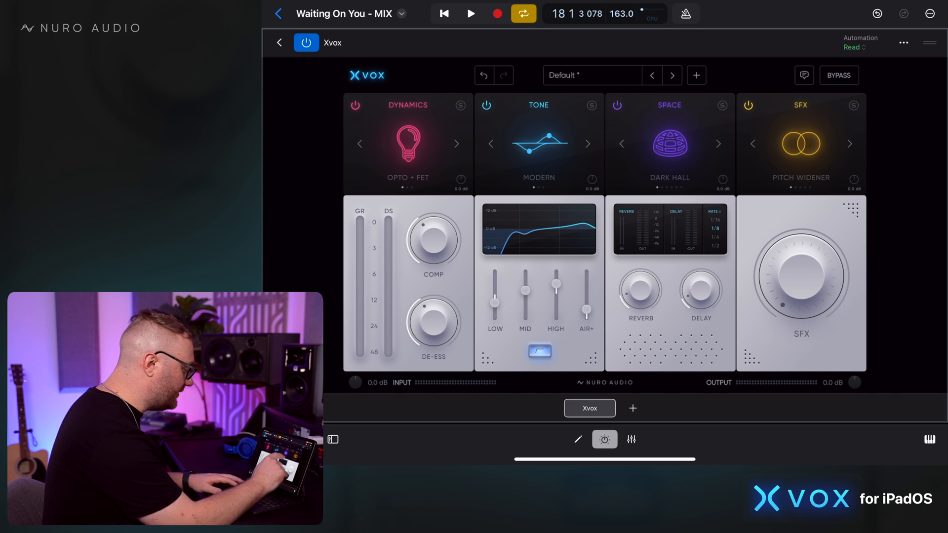
{"action": "left_click", "coordinate": [472, 13]}
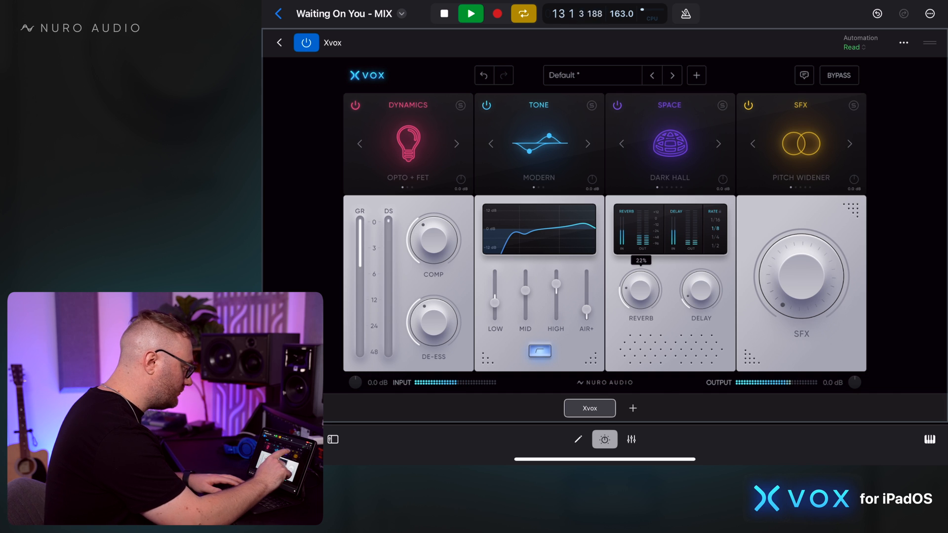
{"action": "left_click", "coordinate": [719, 144]}
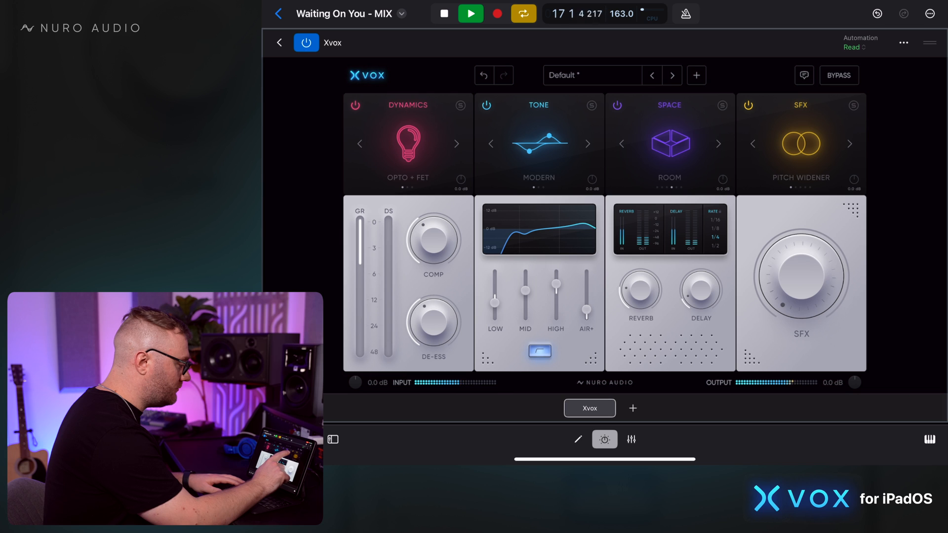
{"action": "left_click", "coordinate": [718, 144]}
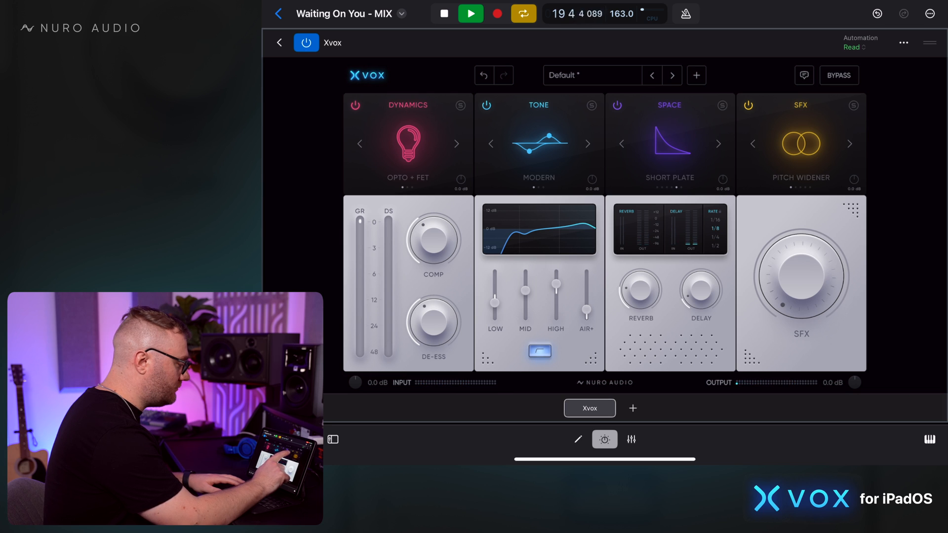
{"action": "left_click", "coordinate": [718, 143]}
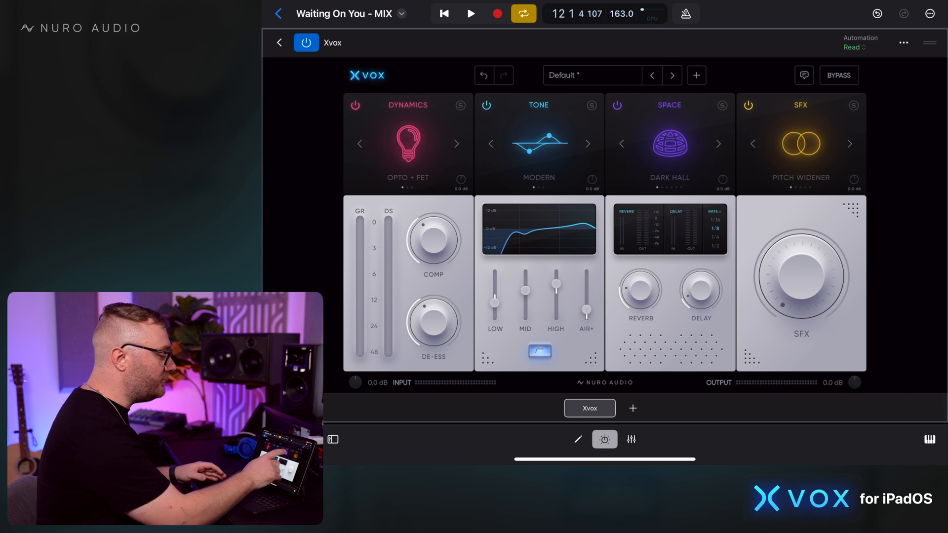
{"action": "left_click", "coordinate": [718, 143]}
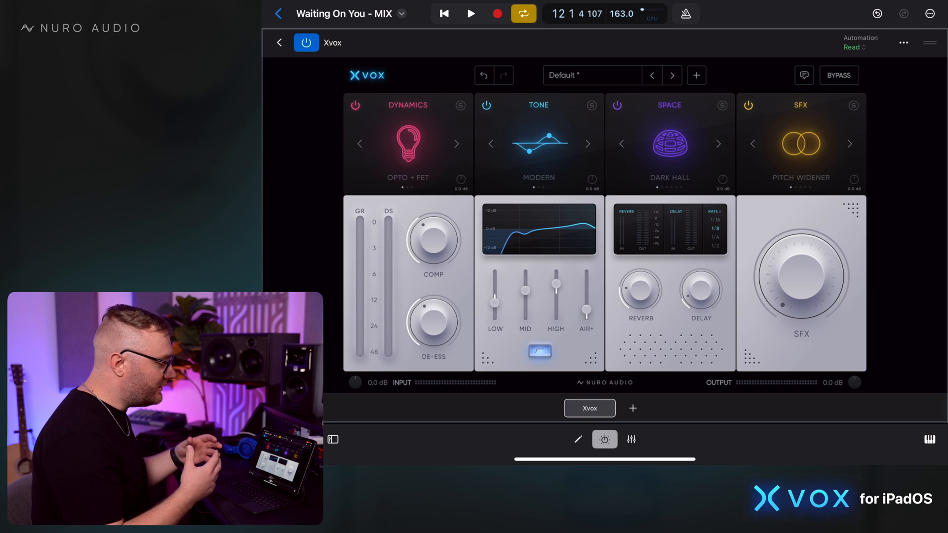
{"action": "left_click", "coordinate": [470, 13]}
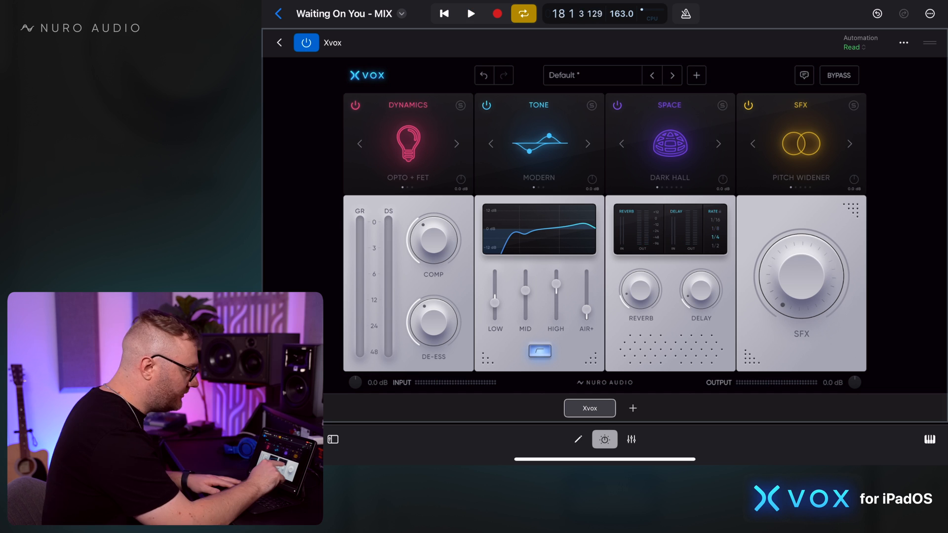
- Set Xvox's delay rate to 1/8 and audition it with Dark Hall during playback
{"action": "left_click", "coordinate": [716, 229]}
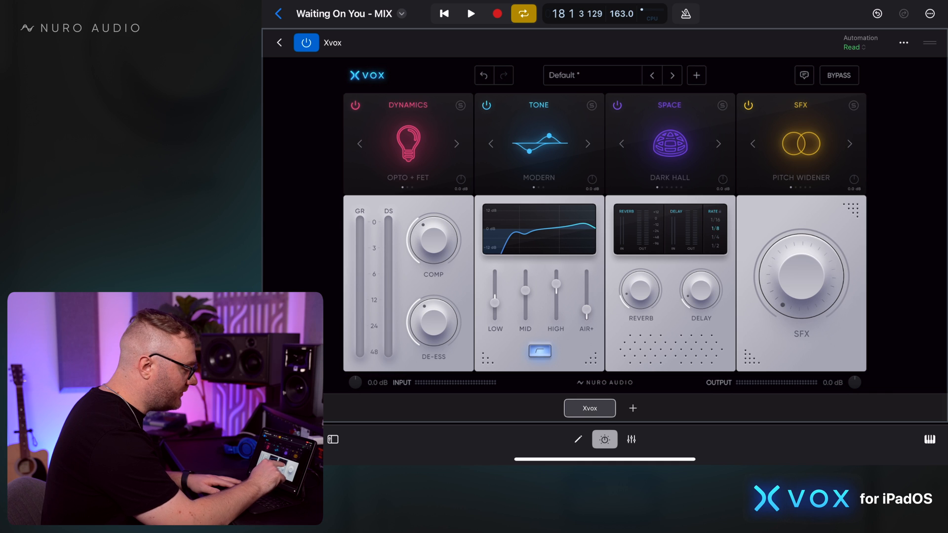
{"action": "left_click", "coordinate": [471, 14]}
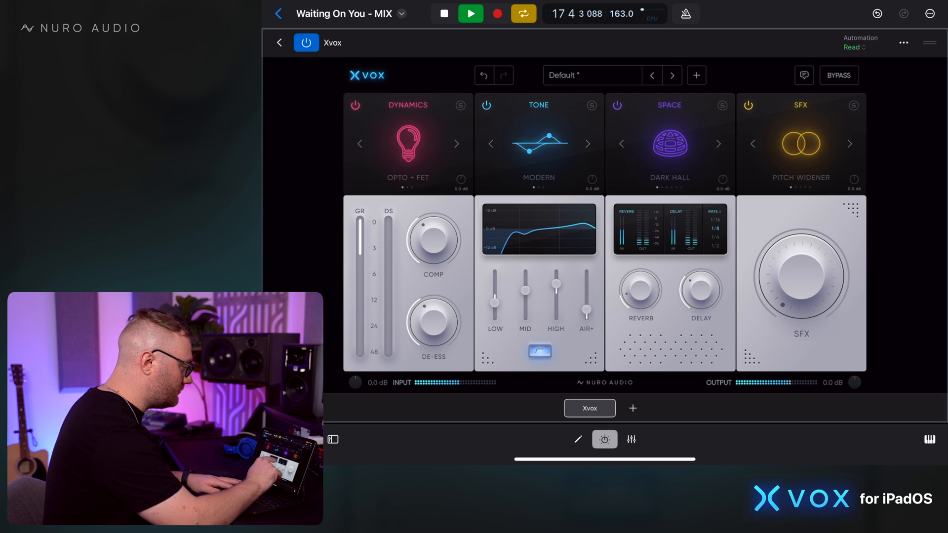
{"action": "left_click", "coordinate": [470, 13]}
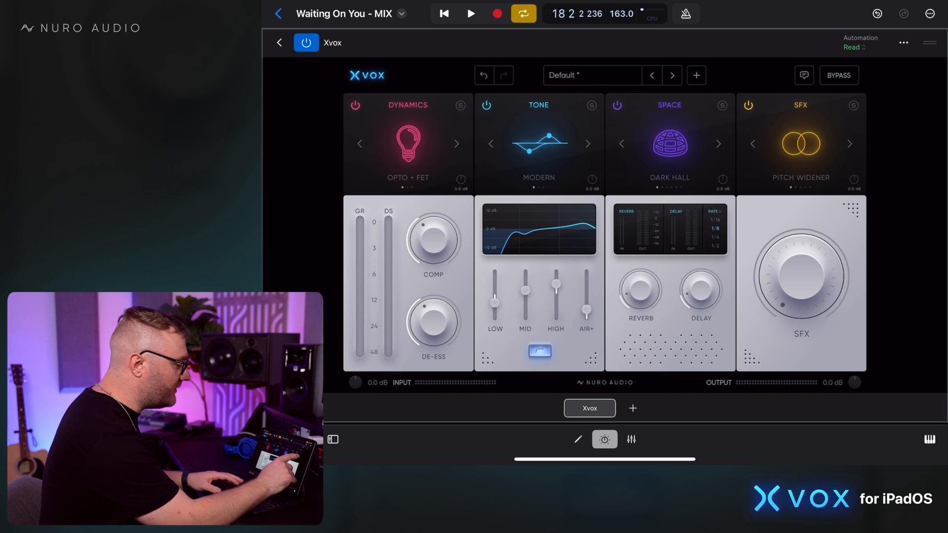
- Try Chorus and Phaser in the SFX module, then return to Pitch Widener
{"action": "left_click", "coordinate": [849, 143]}
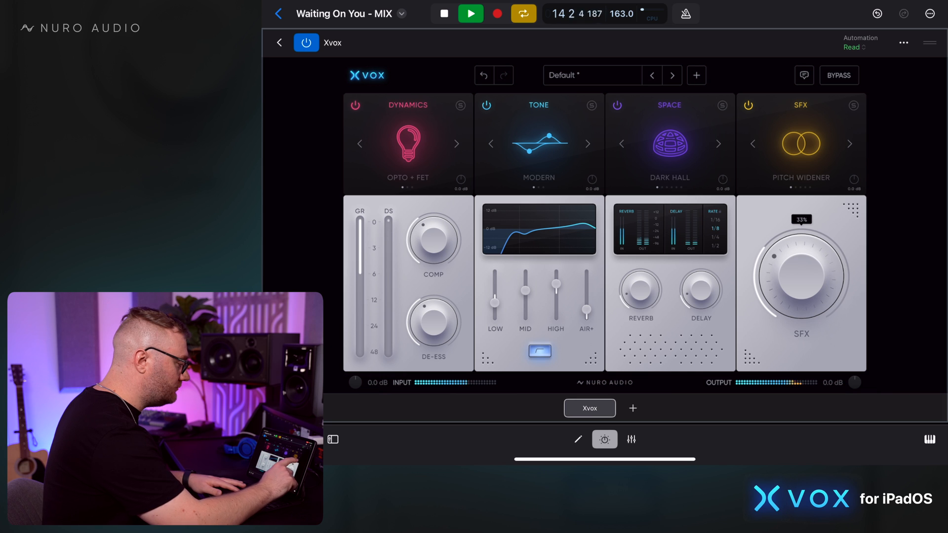
{"action": "left_click", "coordinate": [849, 143]}
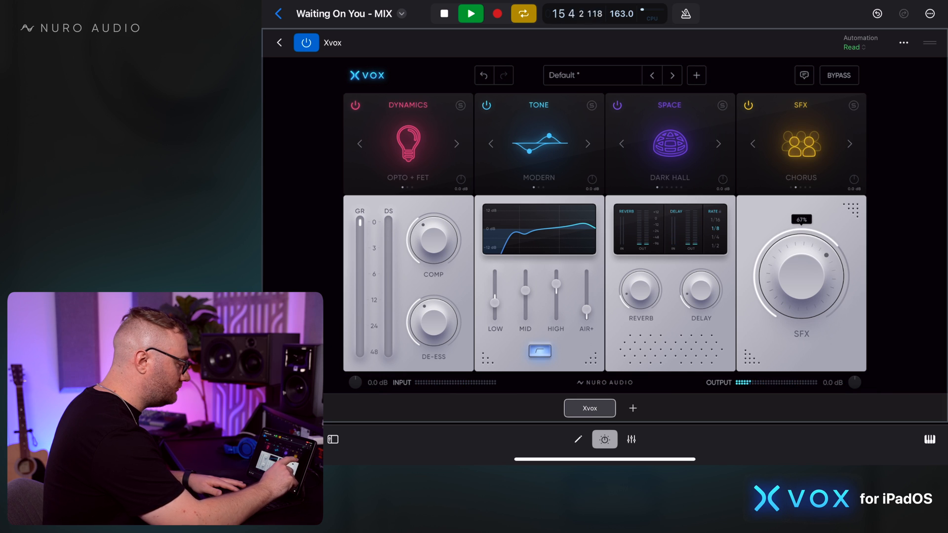
{"action": "left_click", "coordinate": [848, 143]}
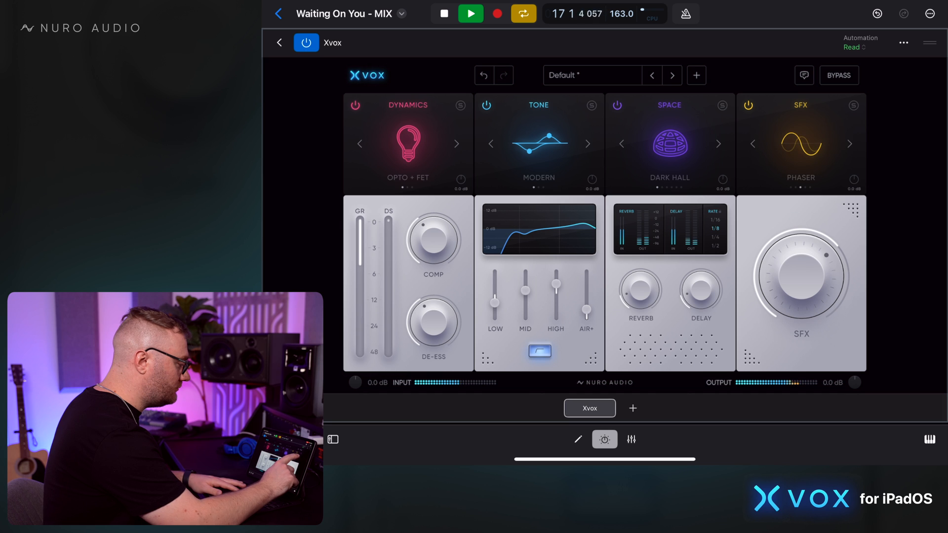
{"action": "left_click", "coordinate": [848, 143]}
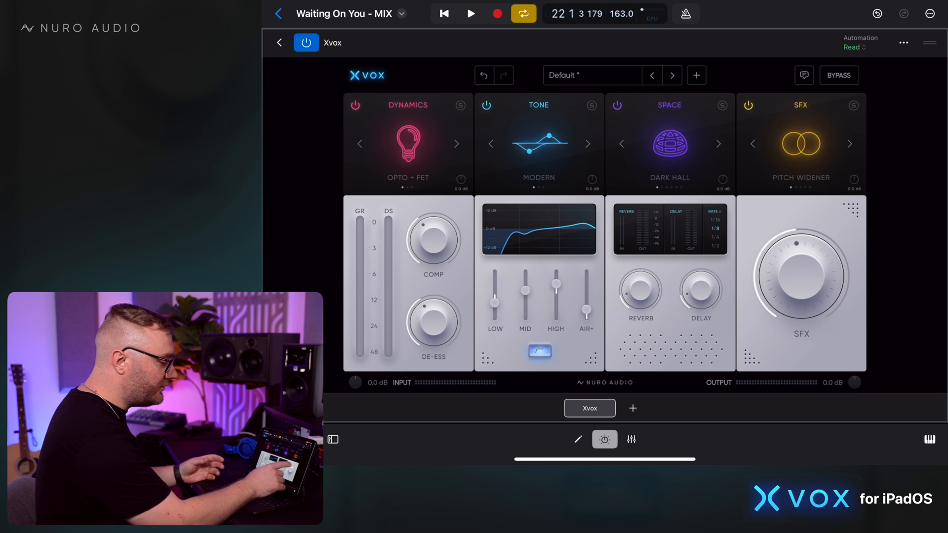
- Choose Chorus as the SFX effect, lower its amount to about 1%, and listen
{"action": "left_click_drag", "start_coordinate": [801, 272], "coordinate": [801, 248]}
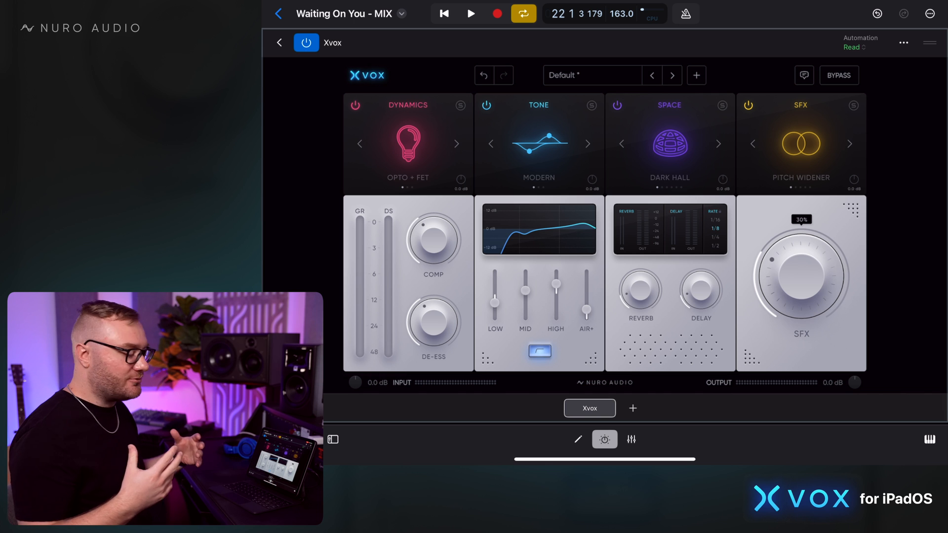
{"action": "left_click", "coordinate": [849, 144]}
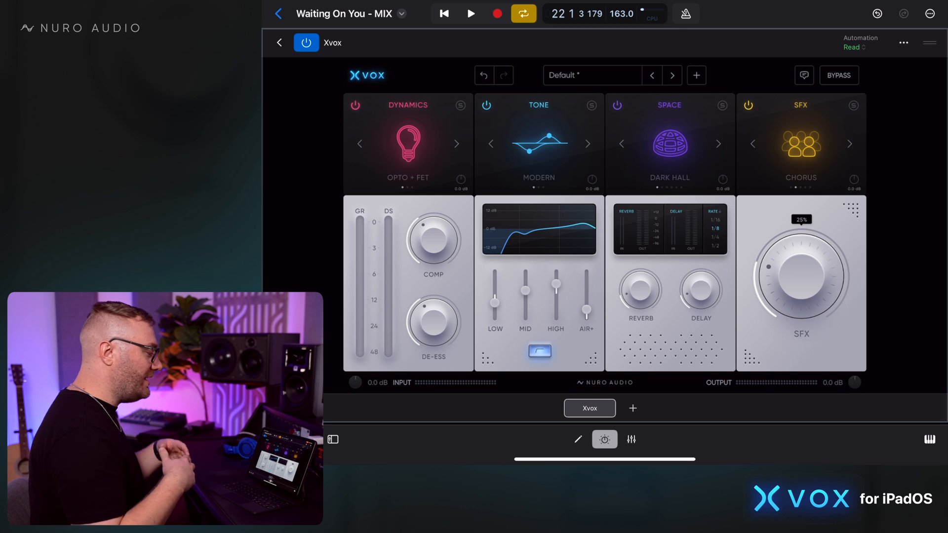
{"action": "left_click", "coordinate": [471, 14]}
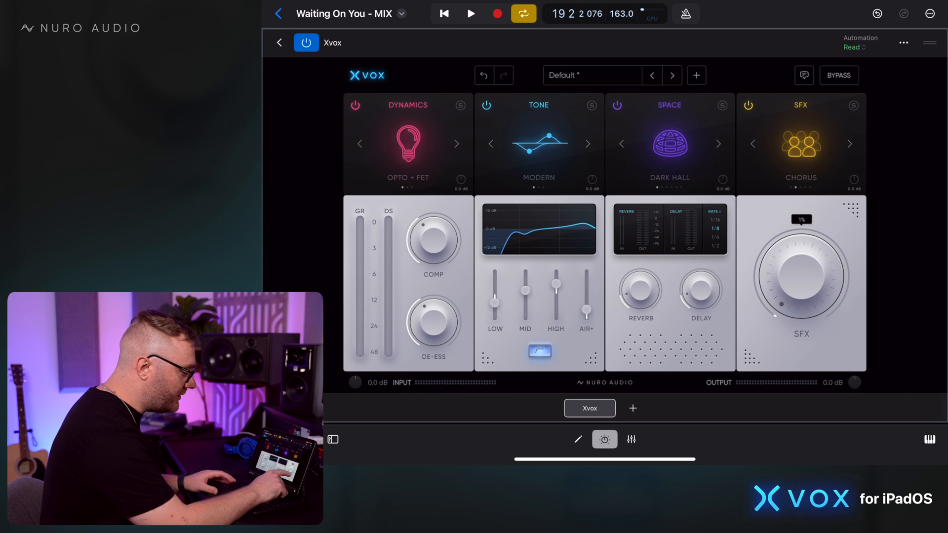
{"action": "left_click", "coordinate": [471, 13]}
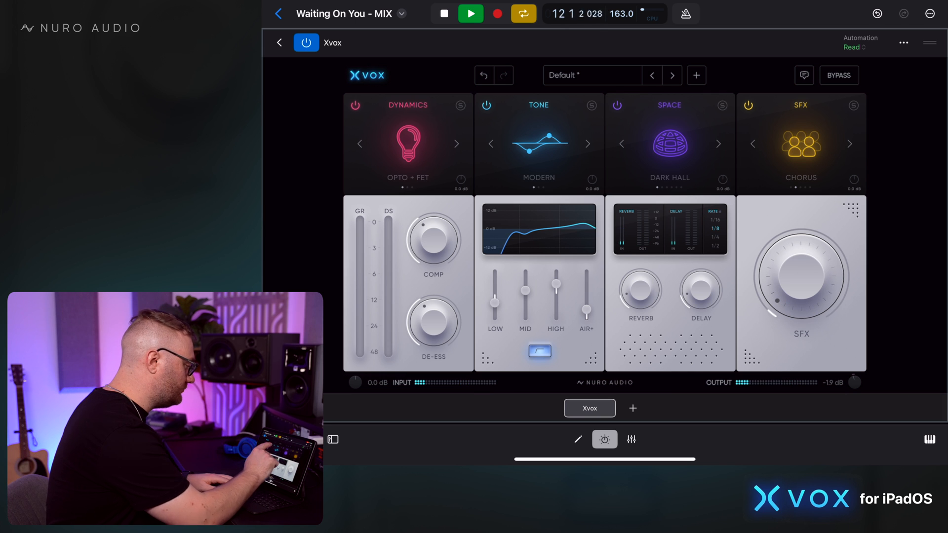
- Audition the finished chain, then open Save User Preset proposing 'Default - User'
{"action": "left_click", "coordinate": [839, 75]}
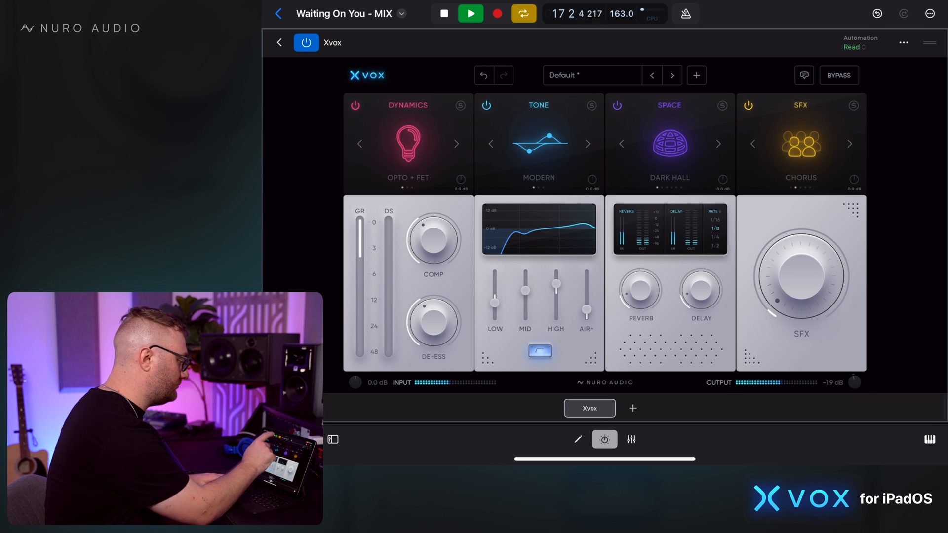
{"action": "left_click", "coordinate": [471, 13]}
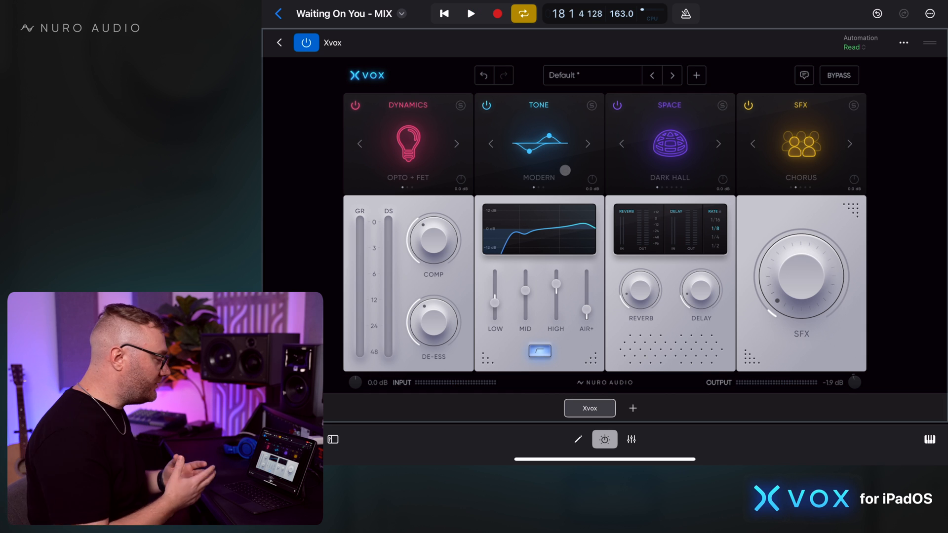
{"action": "left_click", "coordinate": [696, 75]}
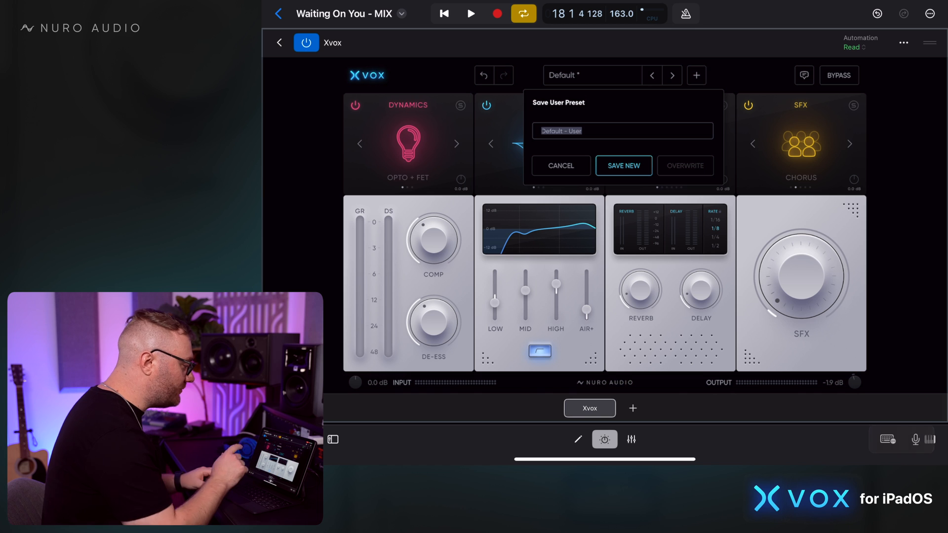